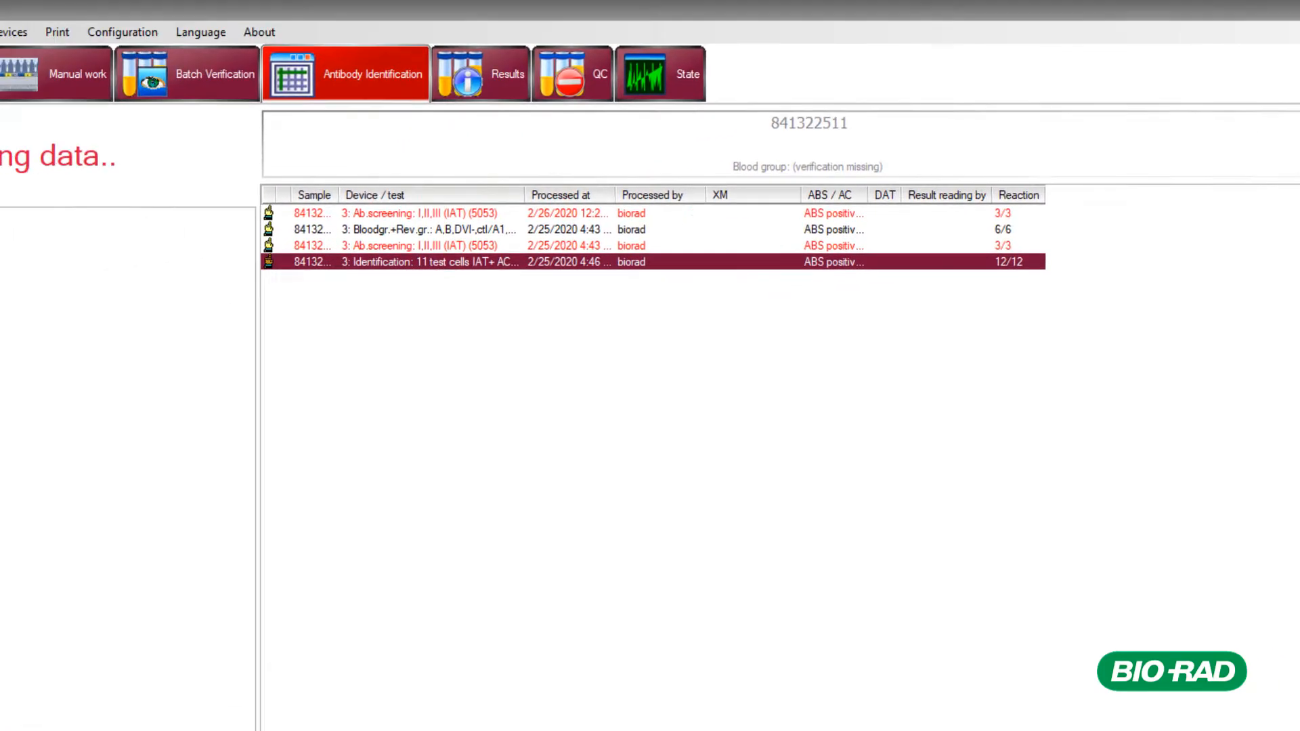
- Open the '3: Identification: 11 test cells' antigram for sample 841322511
double_click(431, 262)
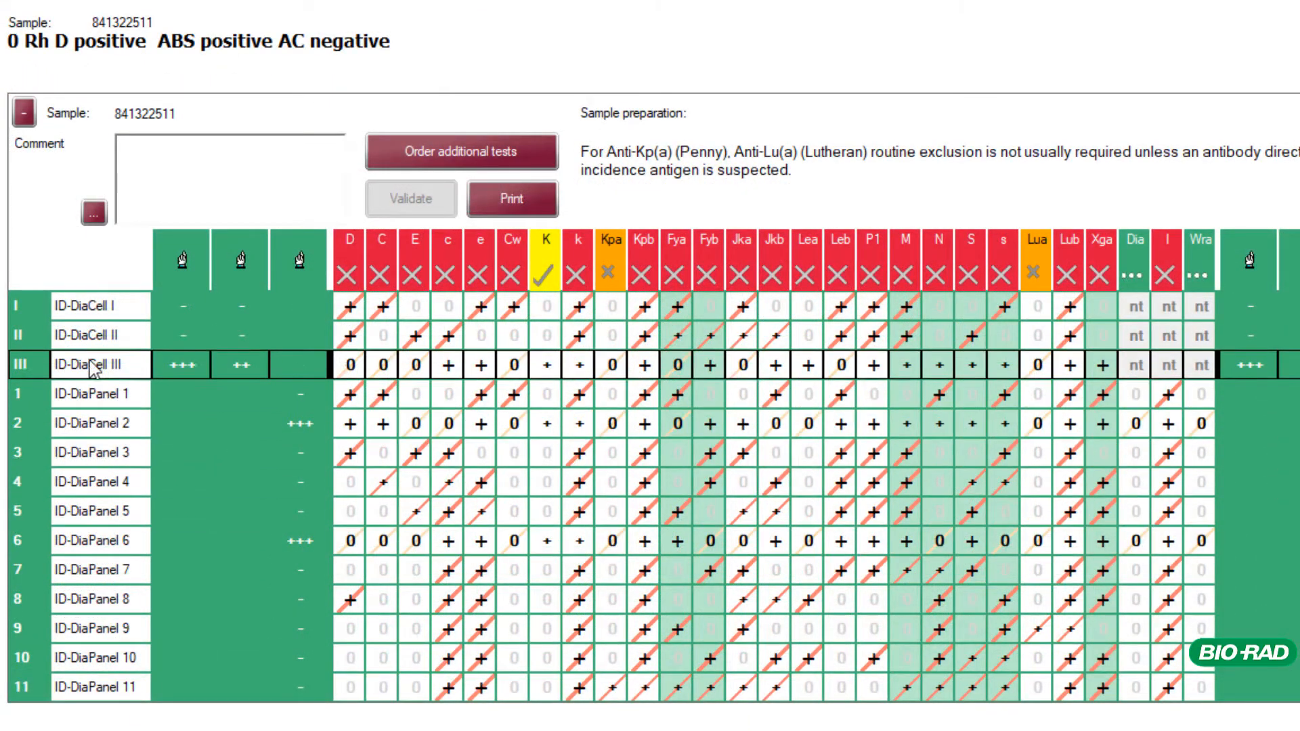
mouse_move(95, 307)
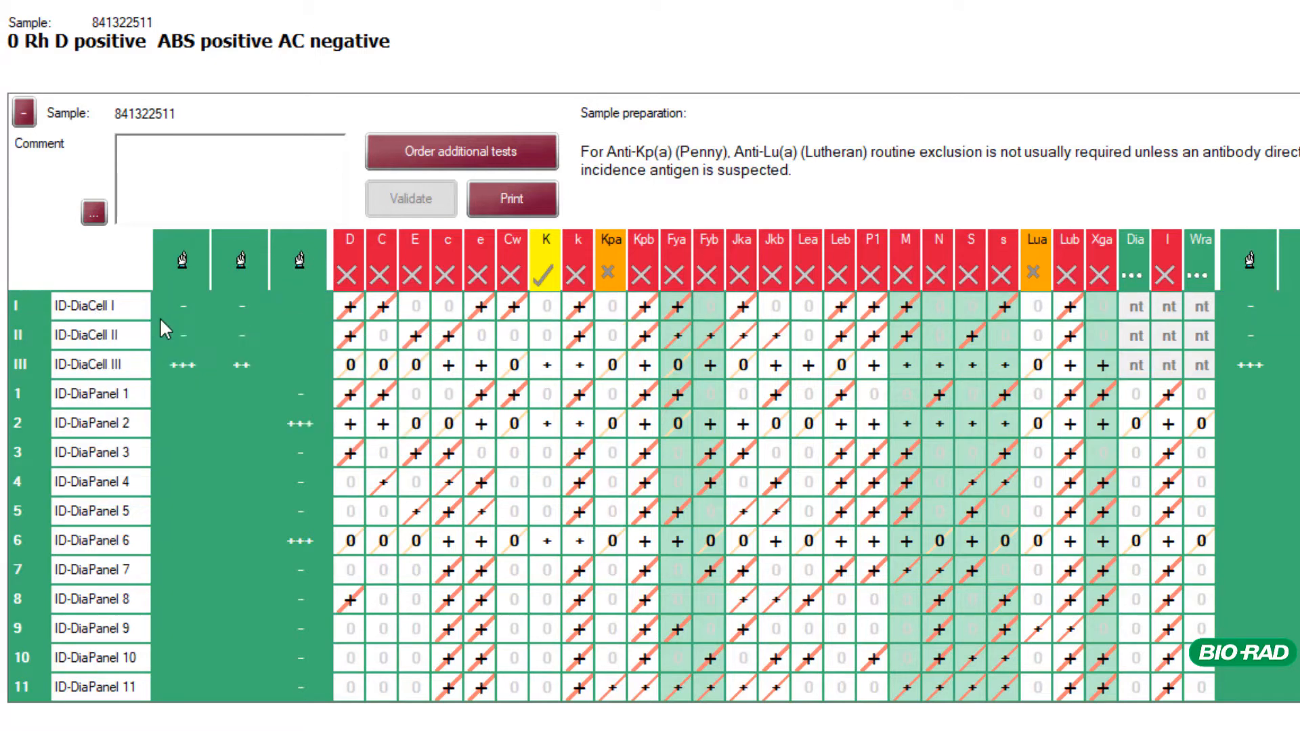
mouse_move(299, 423)
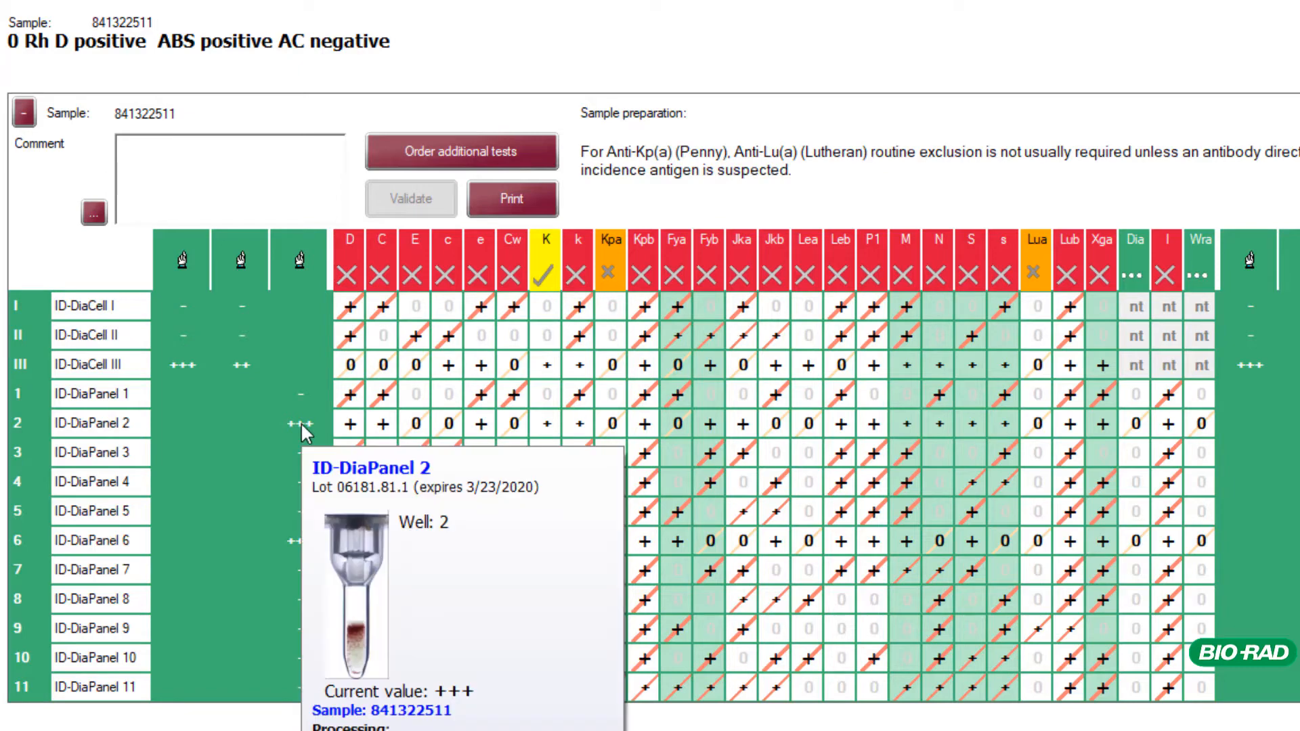
scroll("down", 3)
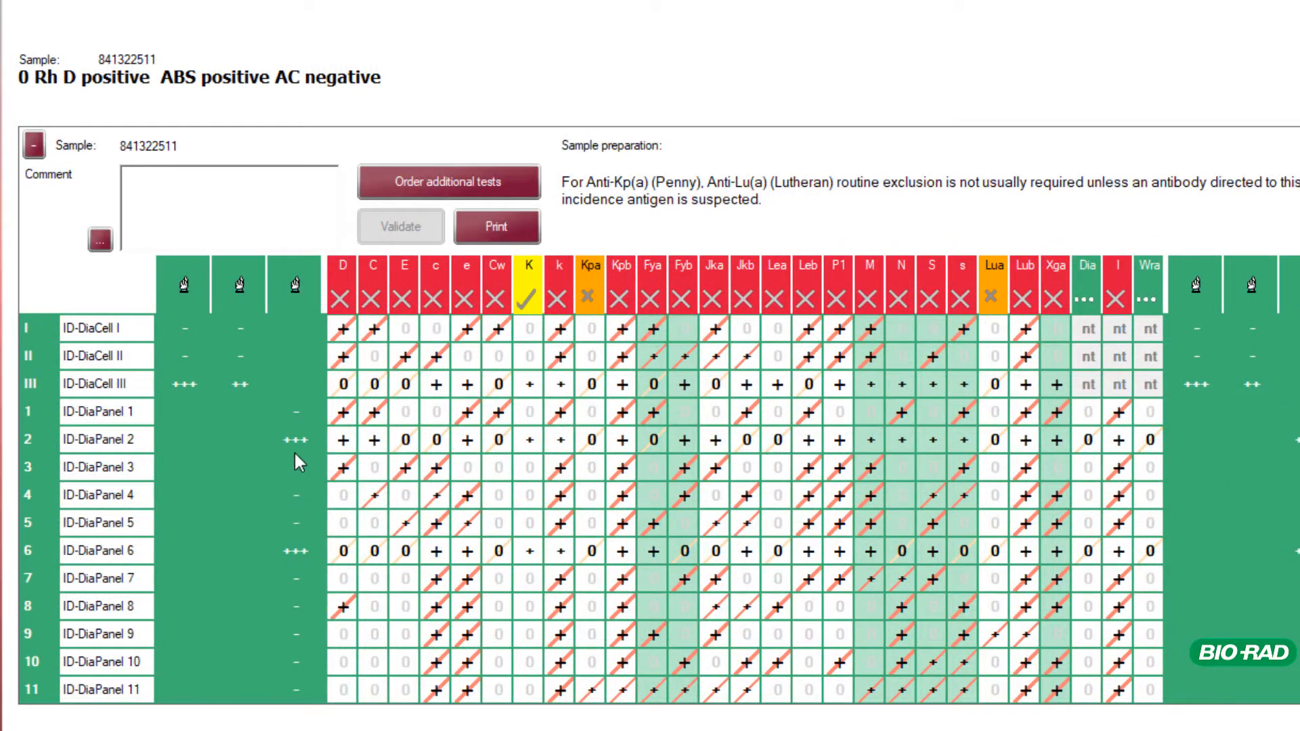
- Apply a temporary reaction change to the ID-DiaPanel 2 reaction
right_click(298, 458)
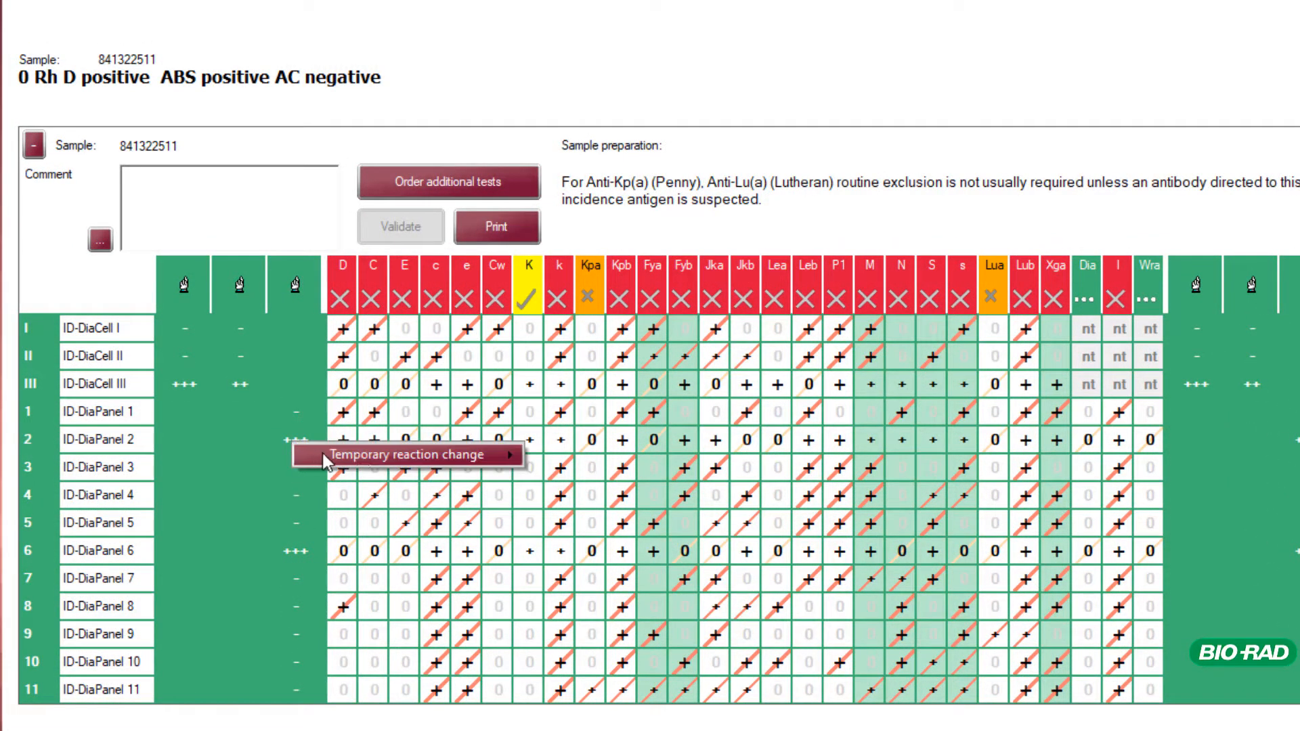
mouse_move(518, 457)
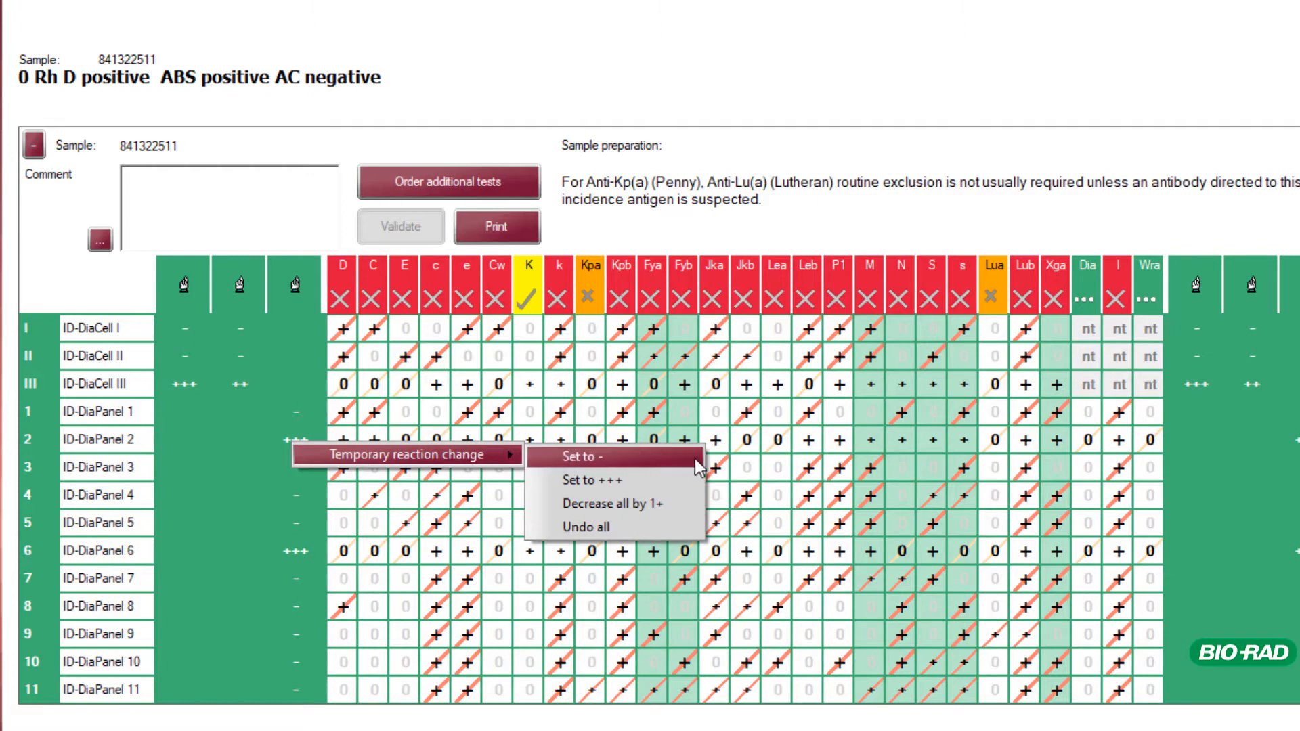
mouse_move(613, 479)
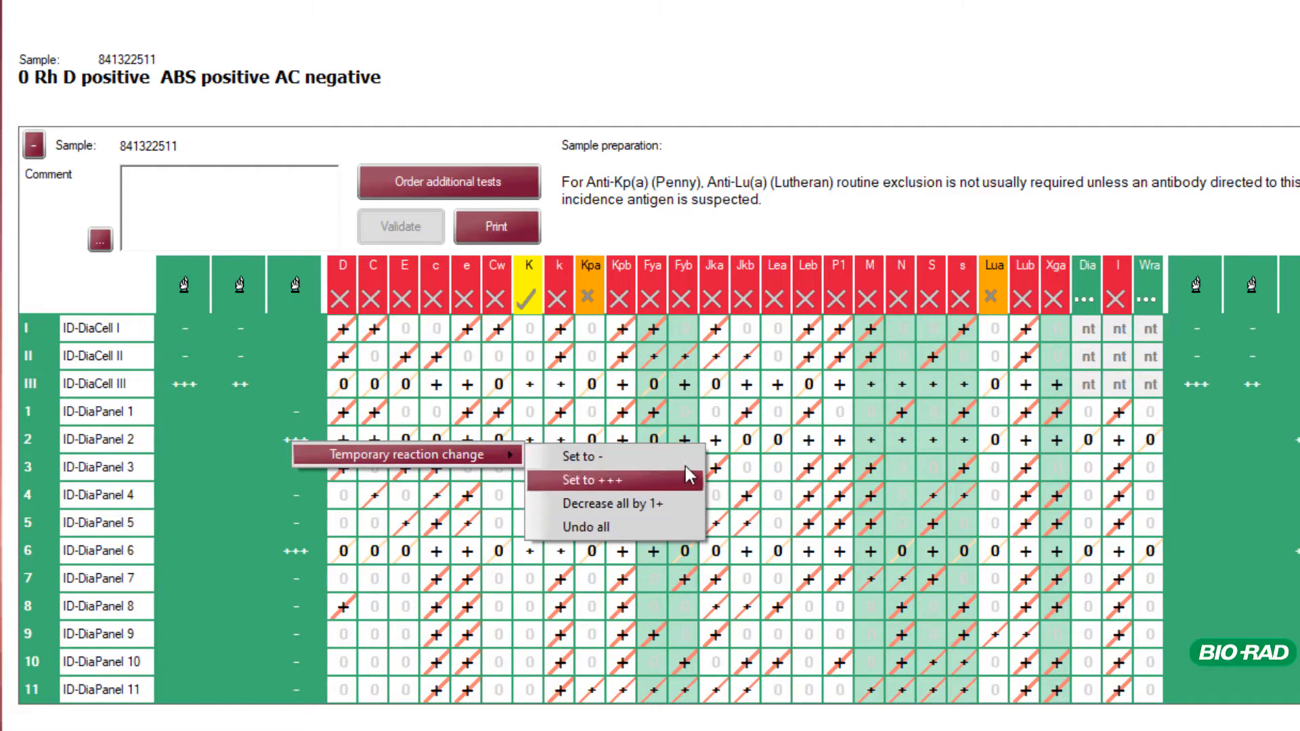
left_click(587, 459)
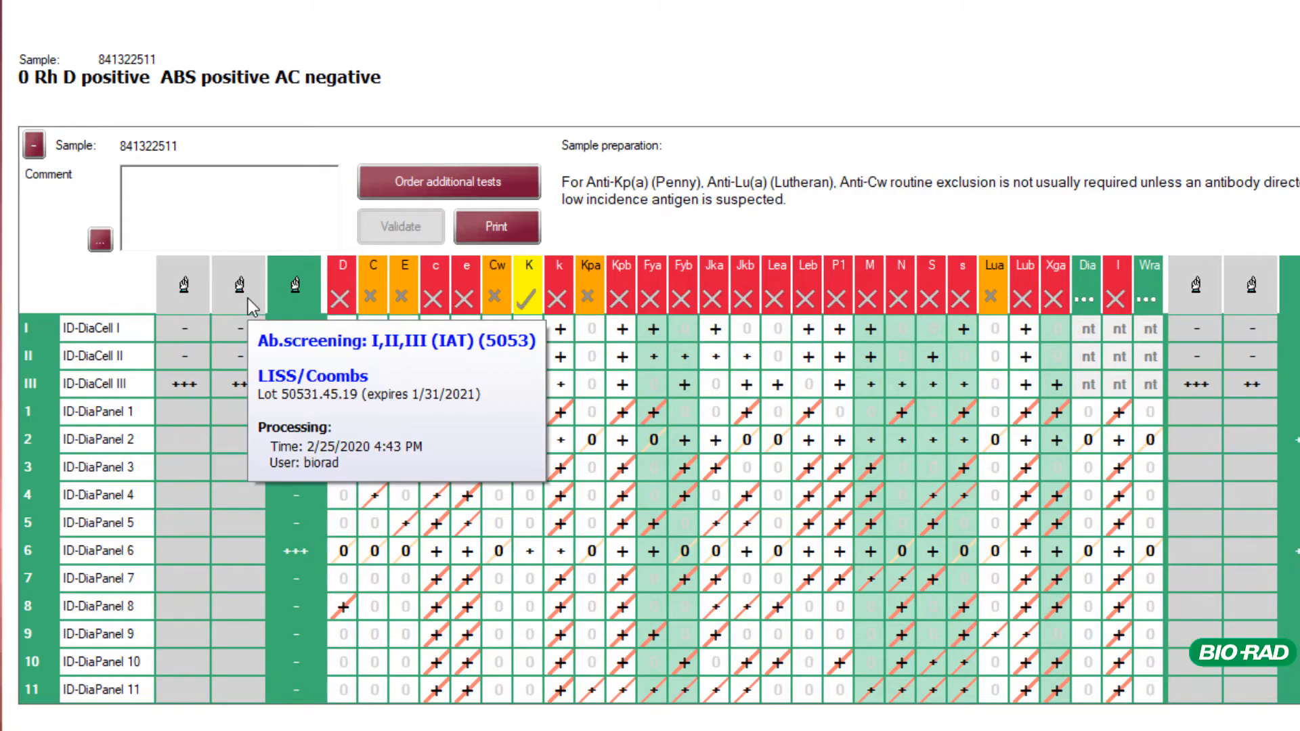
mouse_move(237, 296)
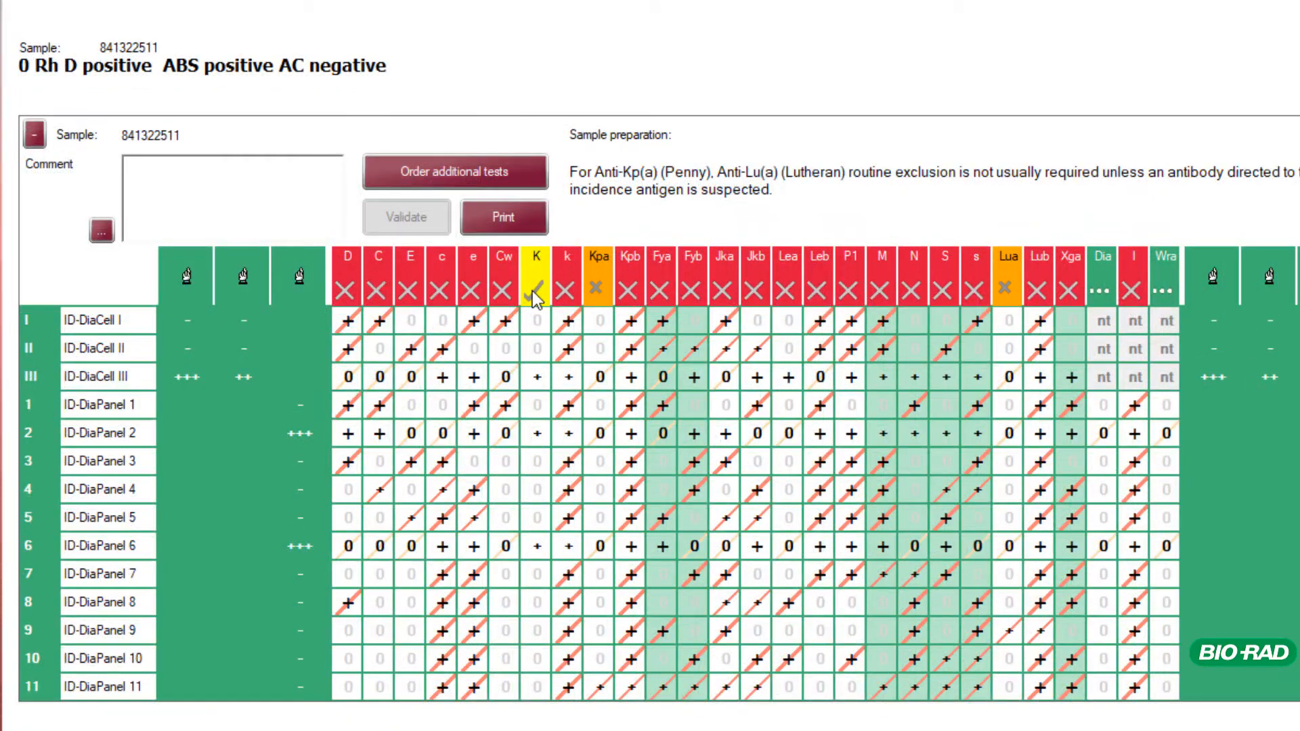
right_click(536, 272)
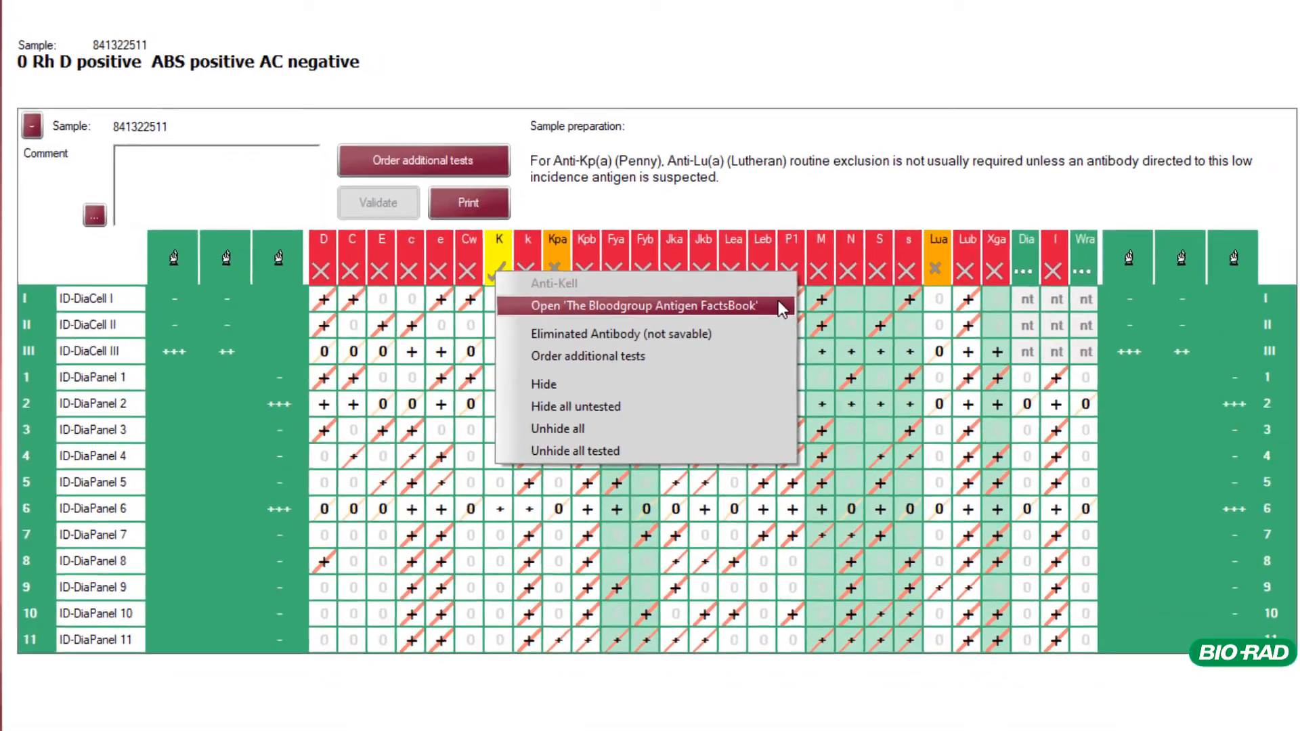
left_click(643, 306)
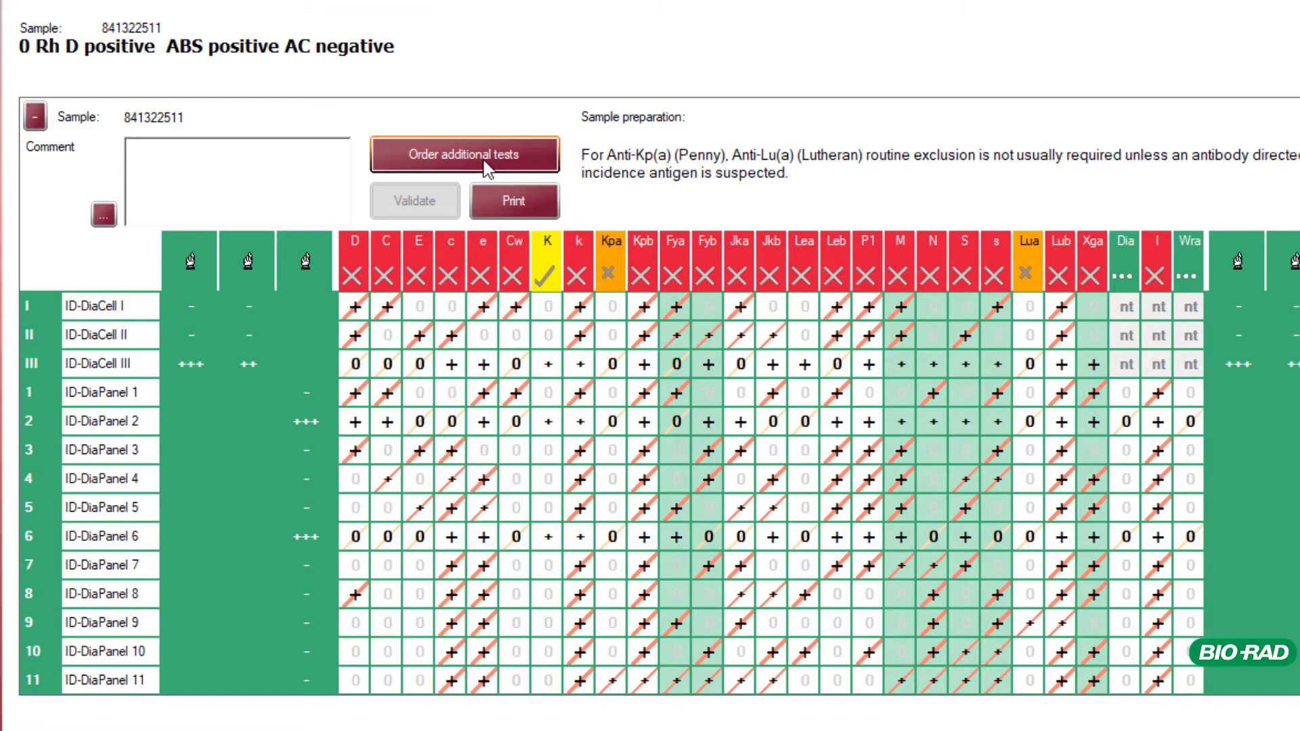
- Order additional tests checking possible antibodies, also excluding cells positive for D
left_click(462, 156)
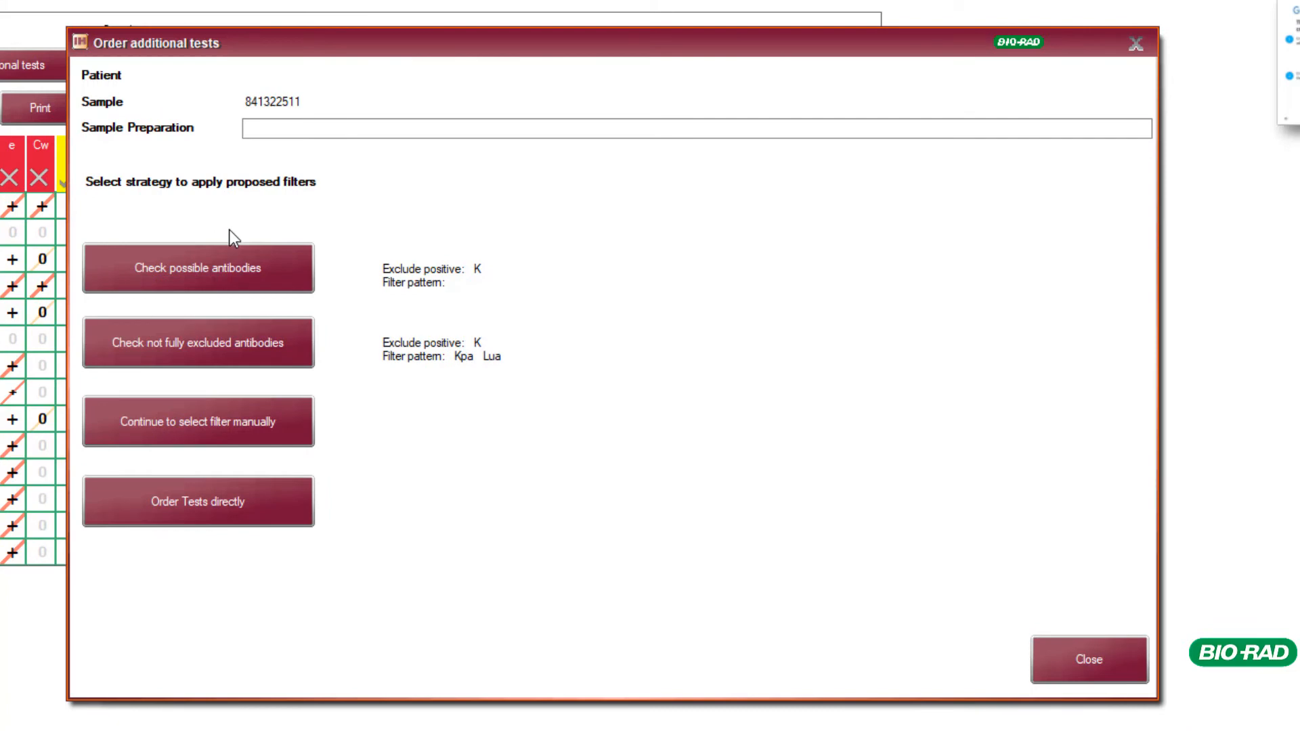
left_click(197, 268)
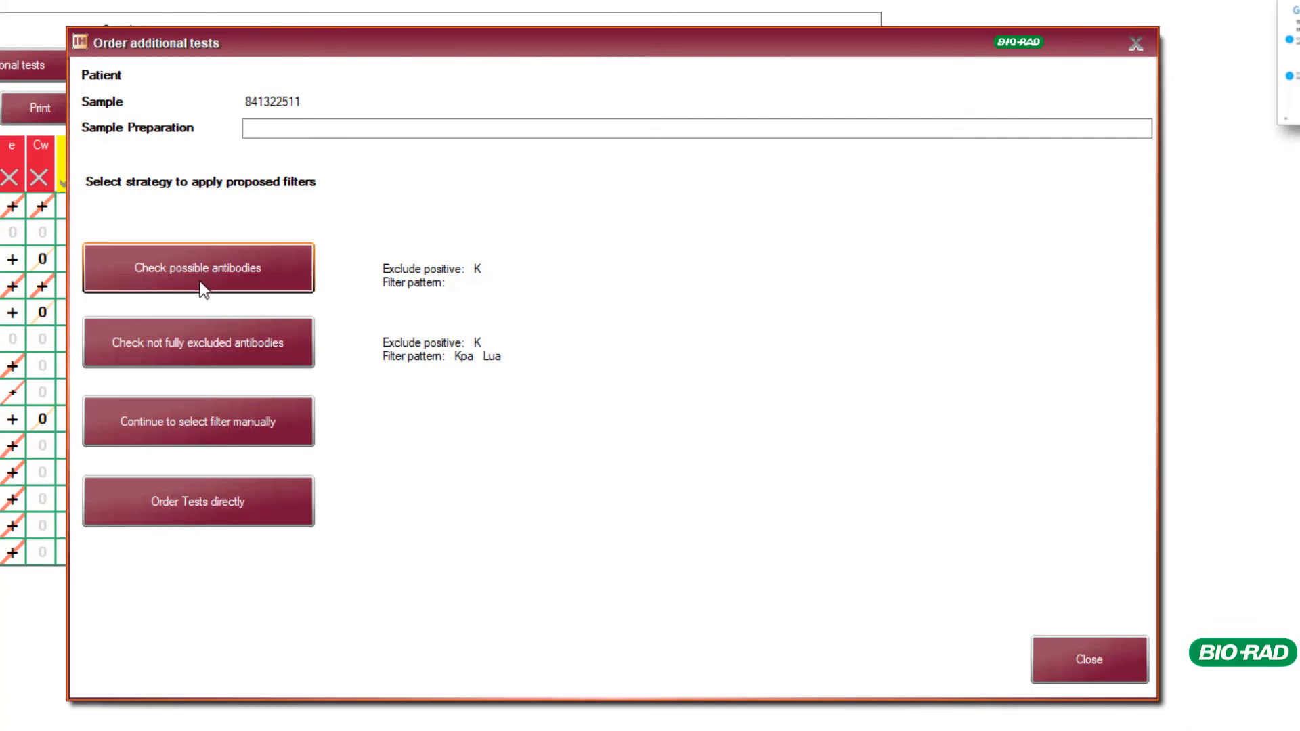
left_click(197, 267)
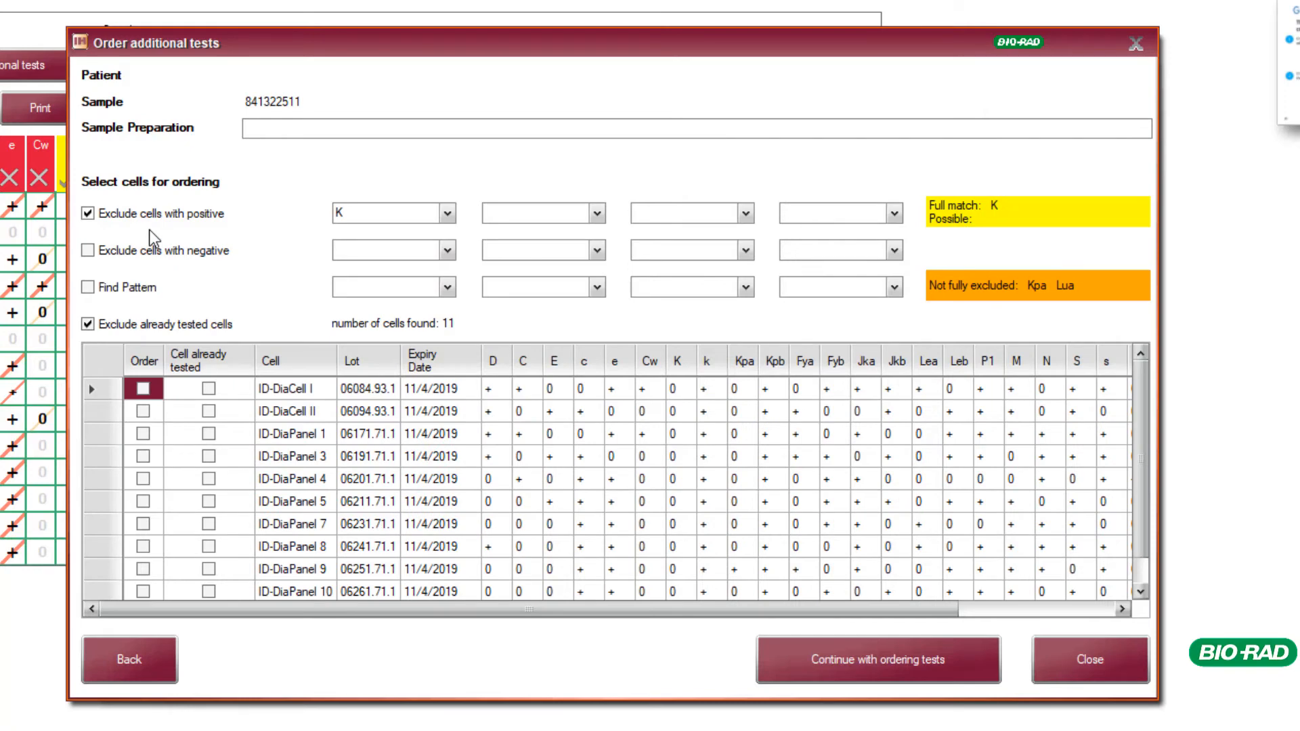
left_click(390, 213)
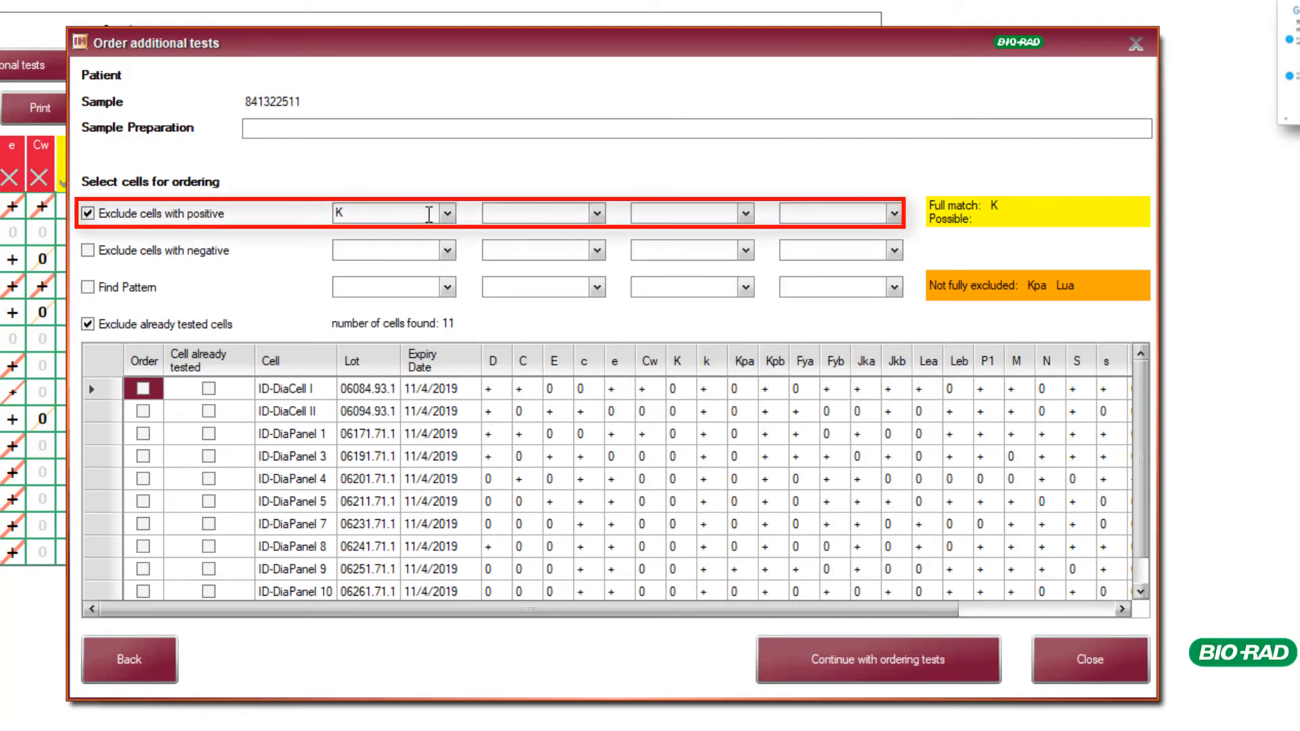
left_click(595, 213)
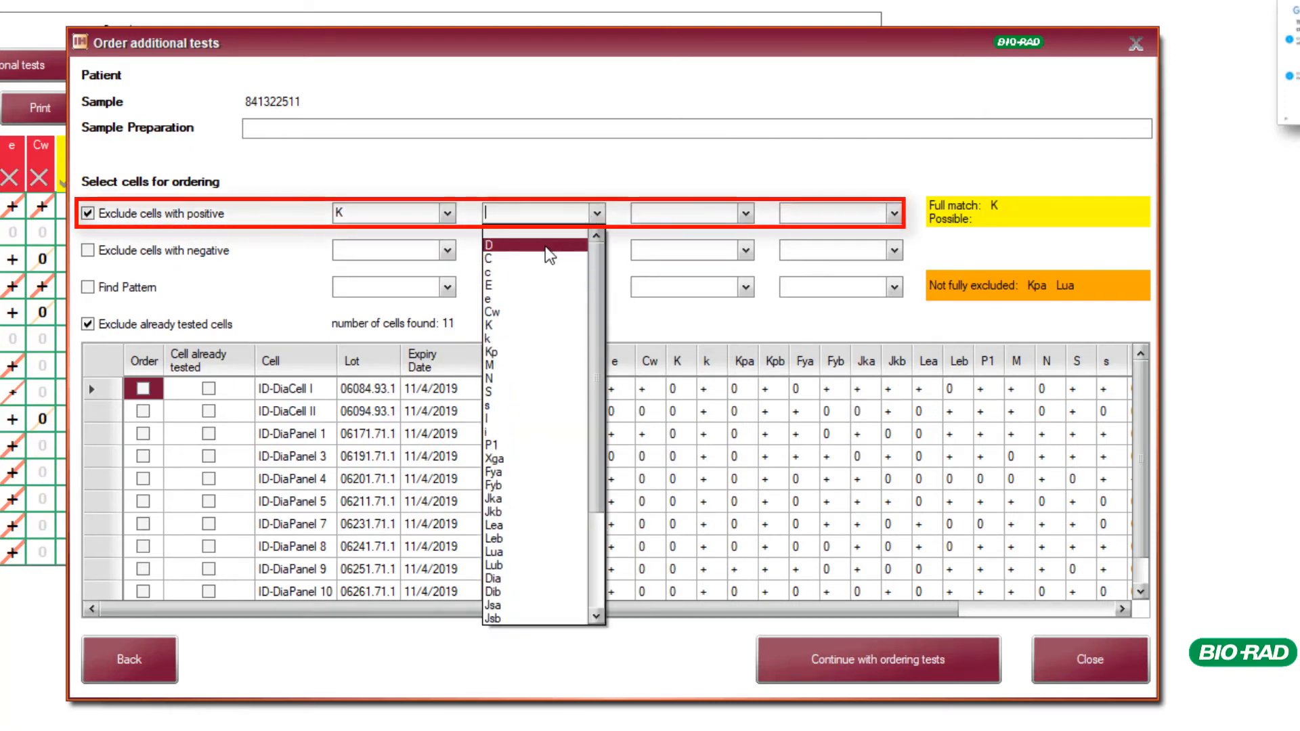
left_click(490, 244)
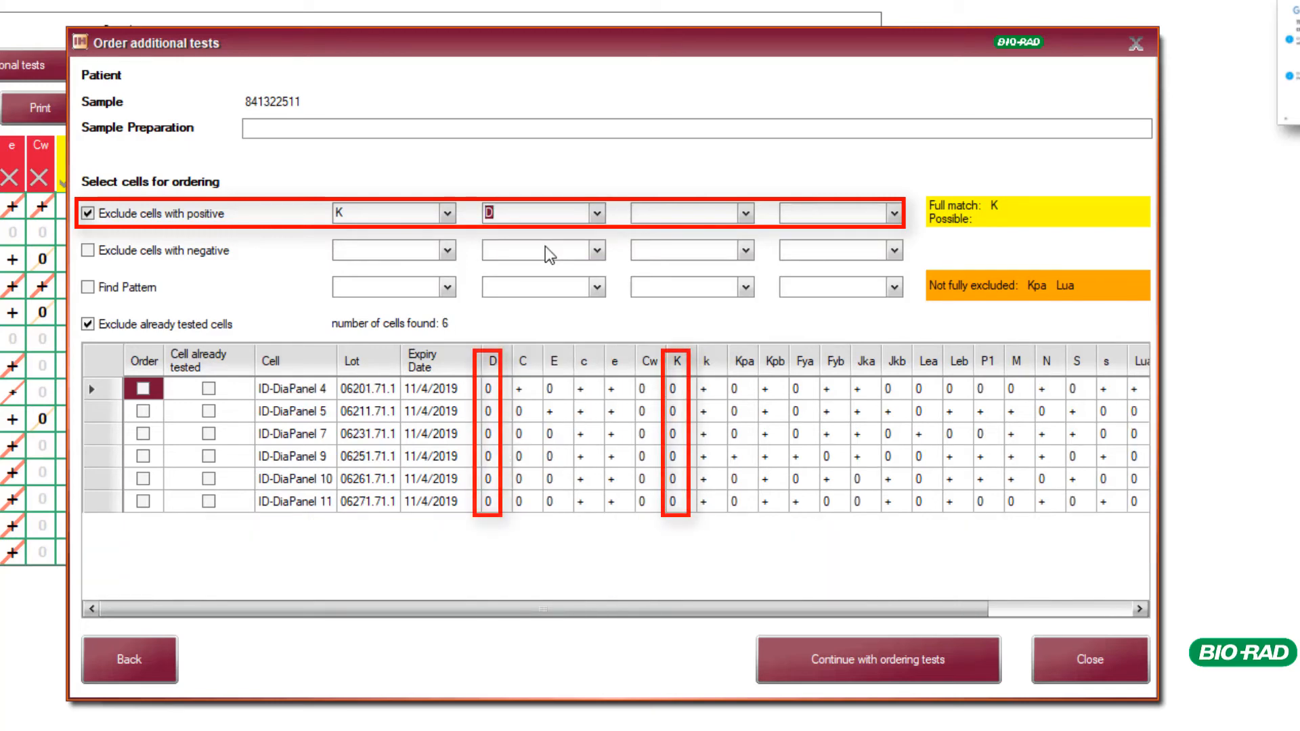
mouse_move(542, 244)
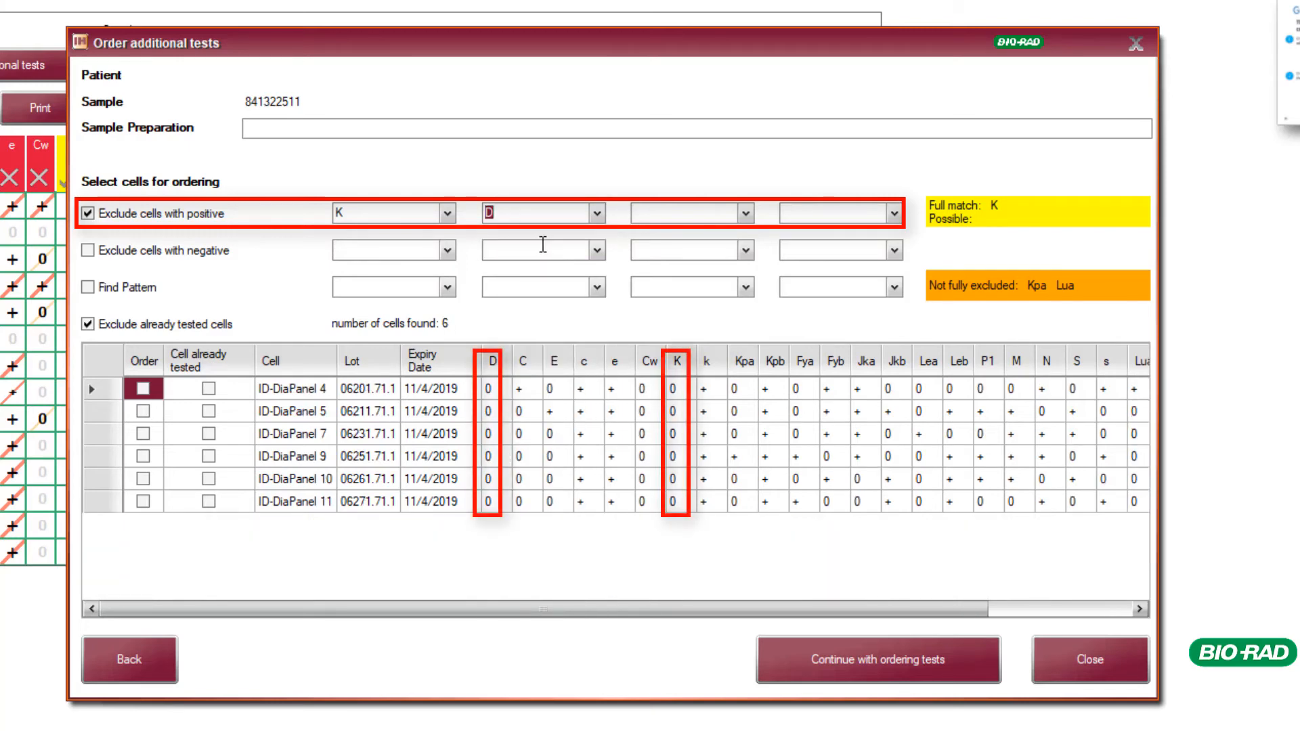
- Hide already tested cells and mark ID-DiaPanel 4 for ordering
left_click(87, 325)
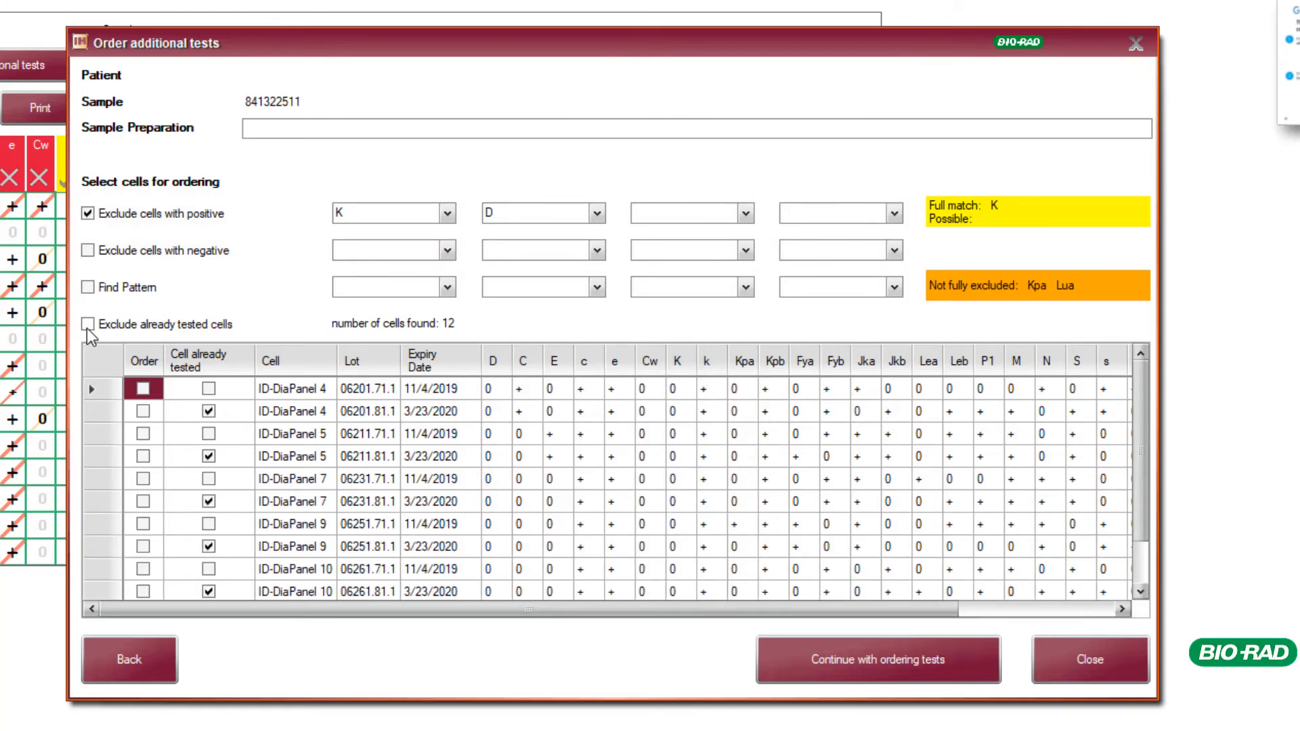
left_click(88, 324)
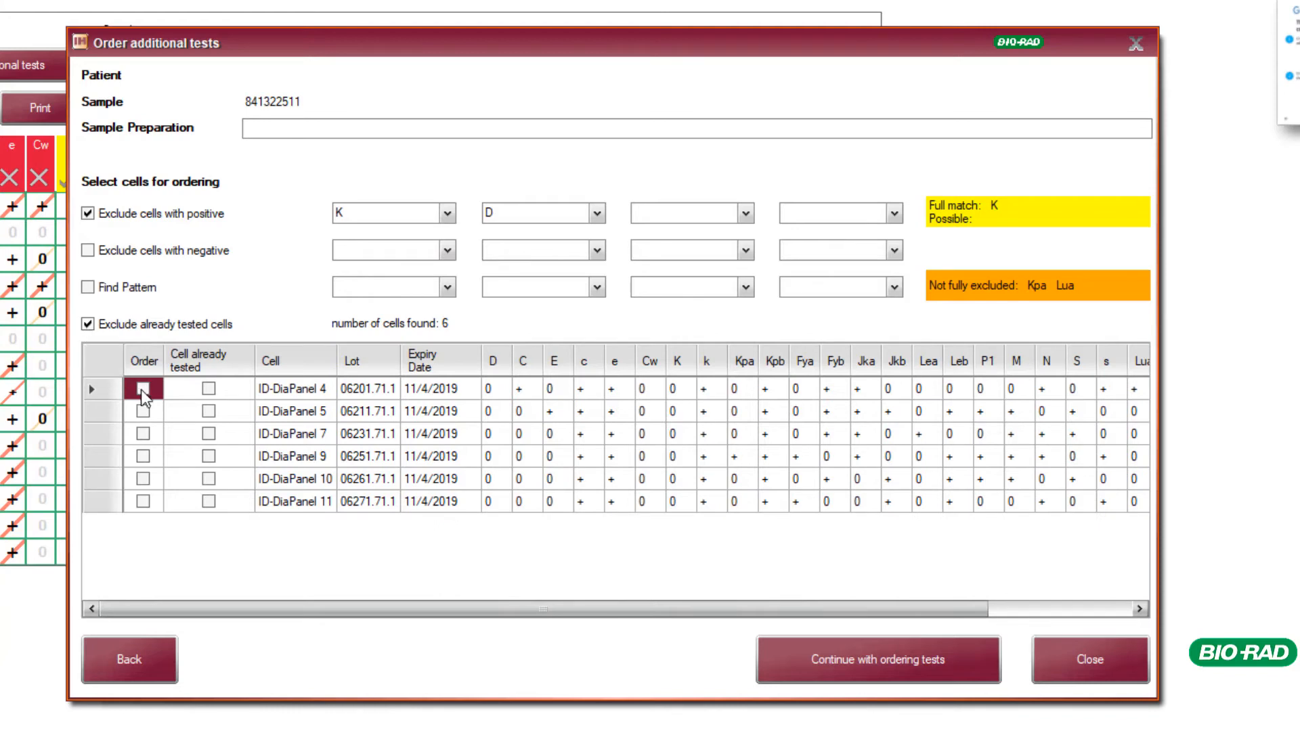
left_click(143, 389)
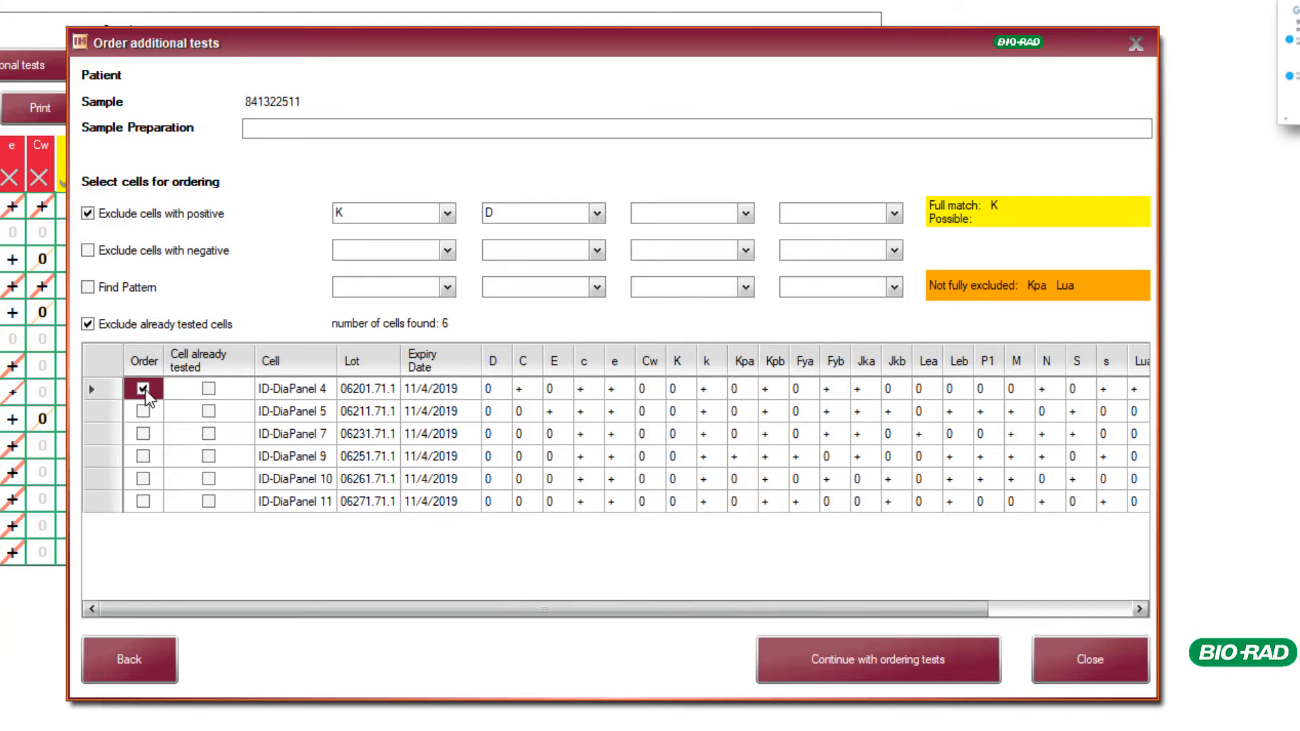
left_click(143, 411)
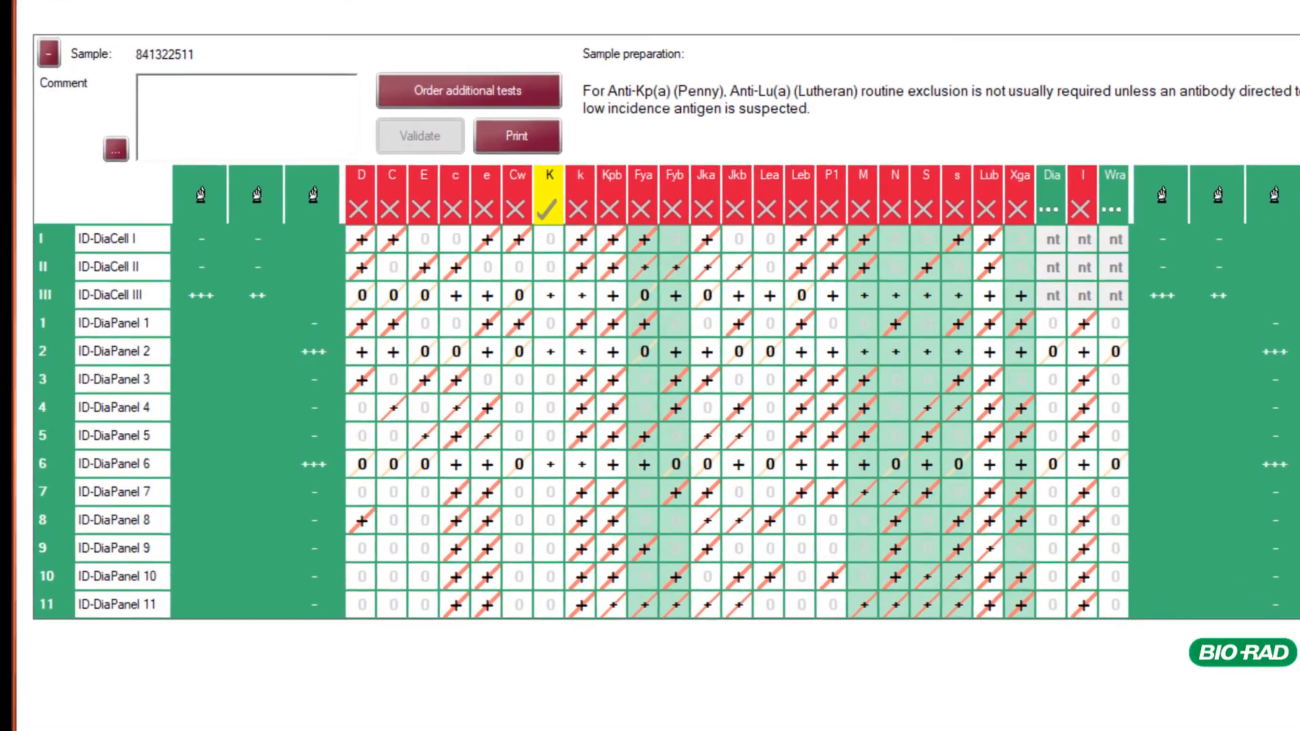
- Scroll down after finishing the additional-test order
scroll("down", 3)
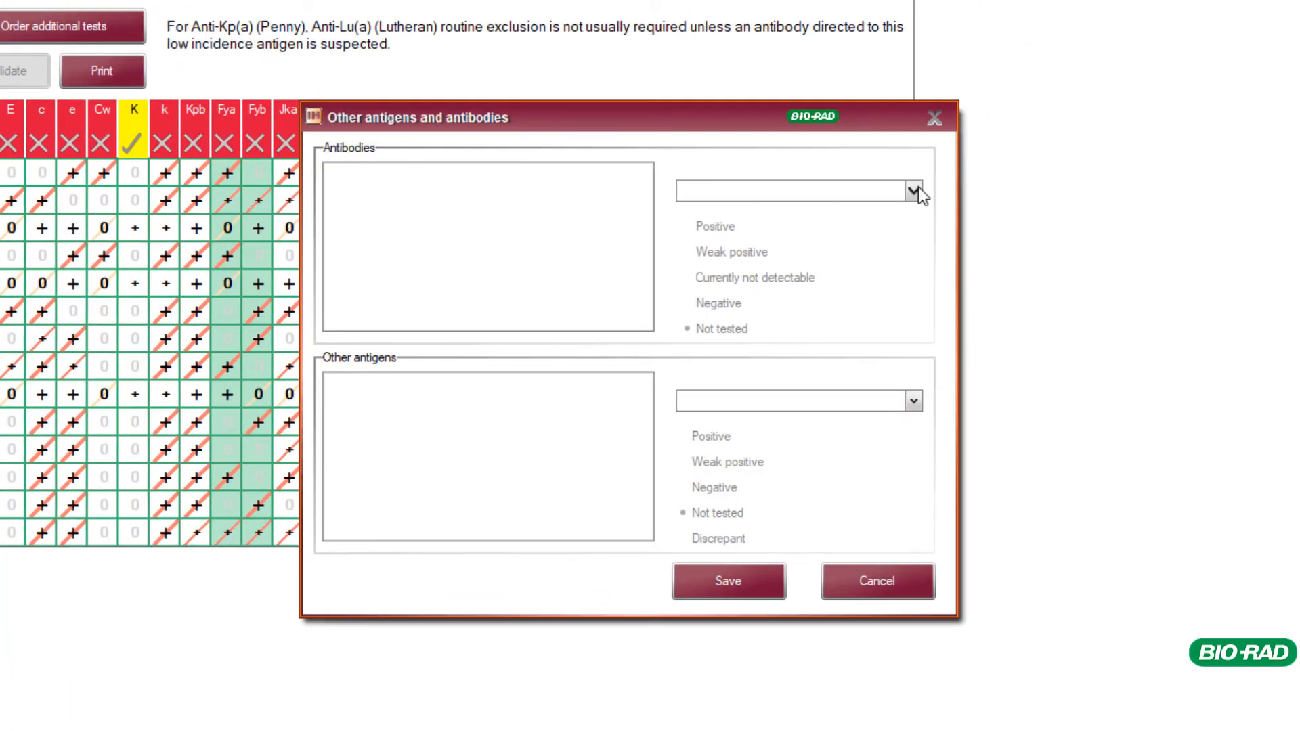
- Select Anti-Kell under Antibodies, mark it Positive, and save
left_click(913, 191)
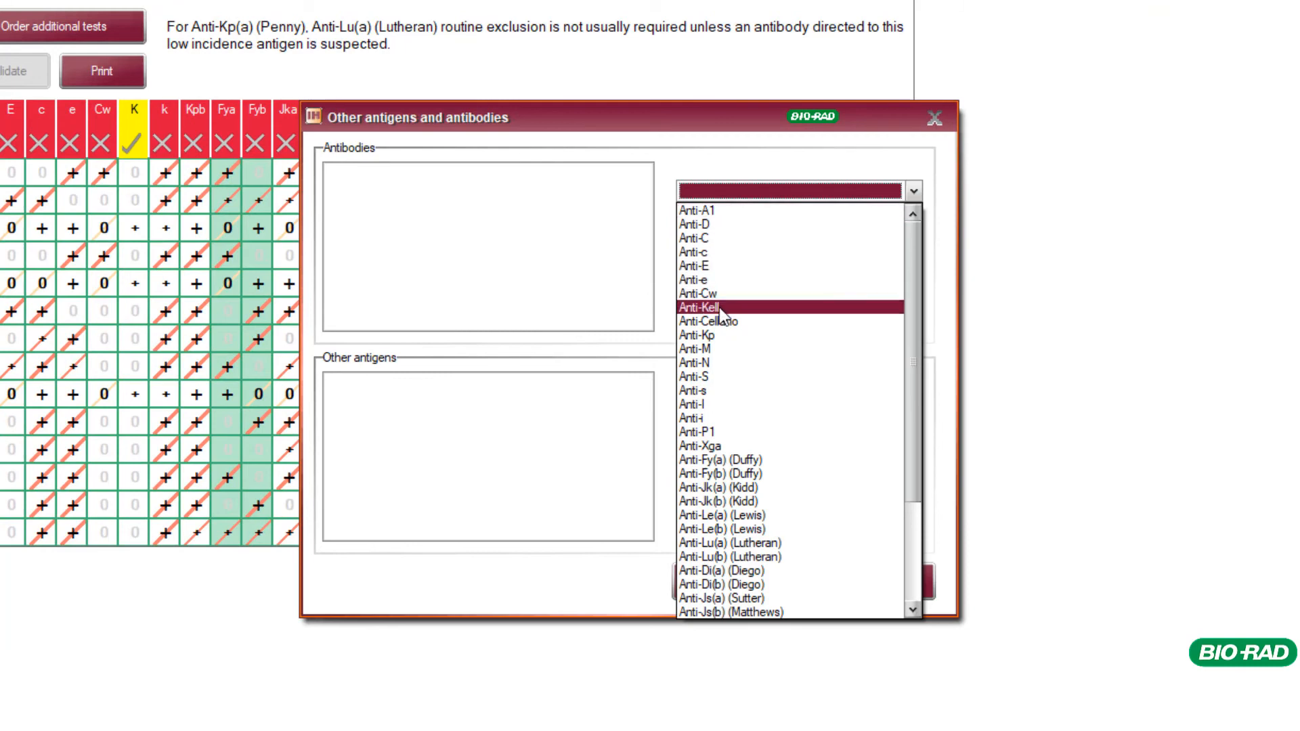
left_click(705, 307)
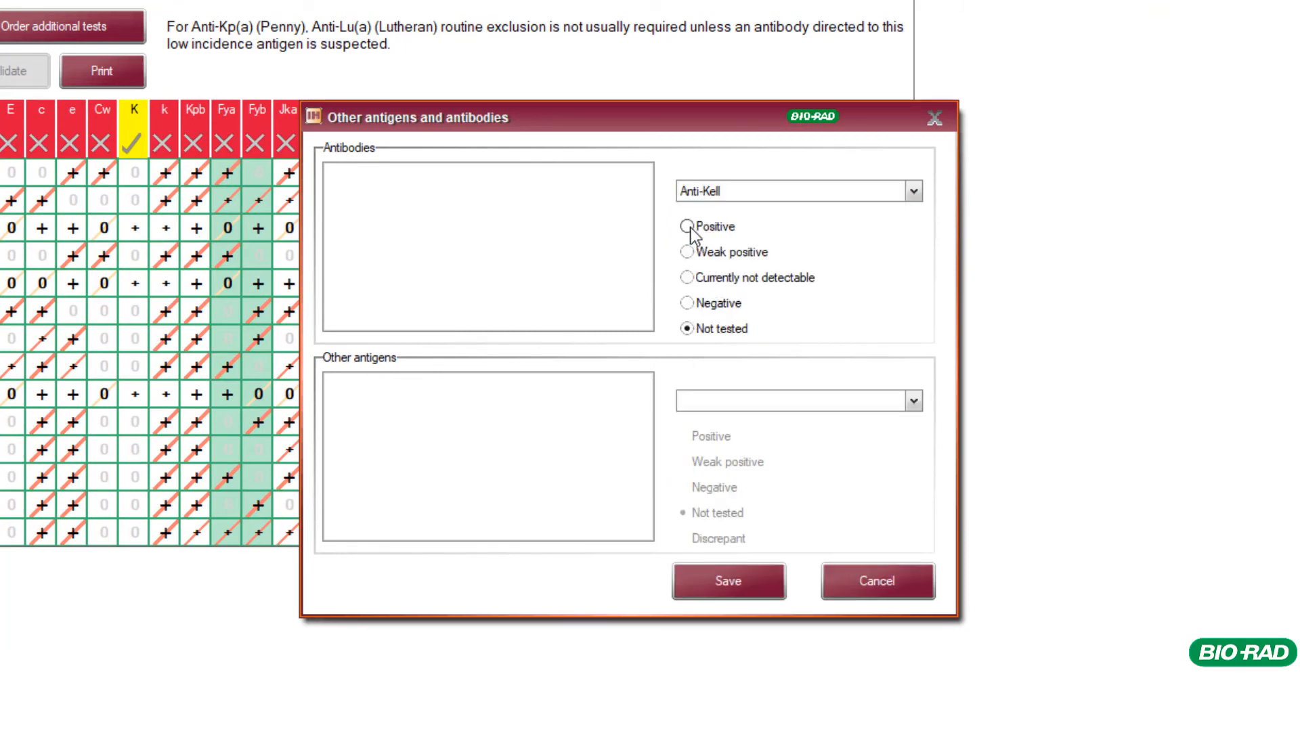
left_click(683, 226)
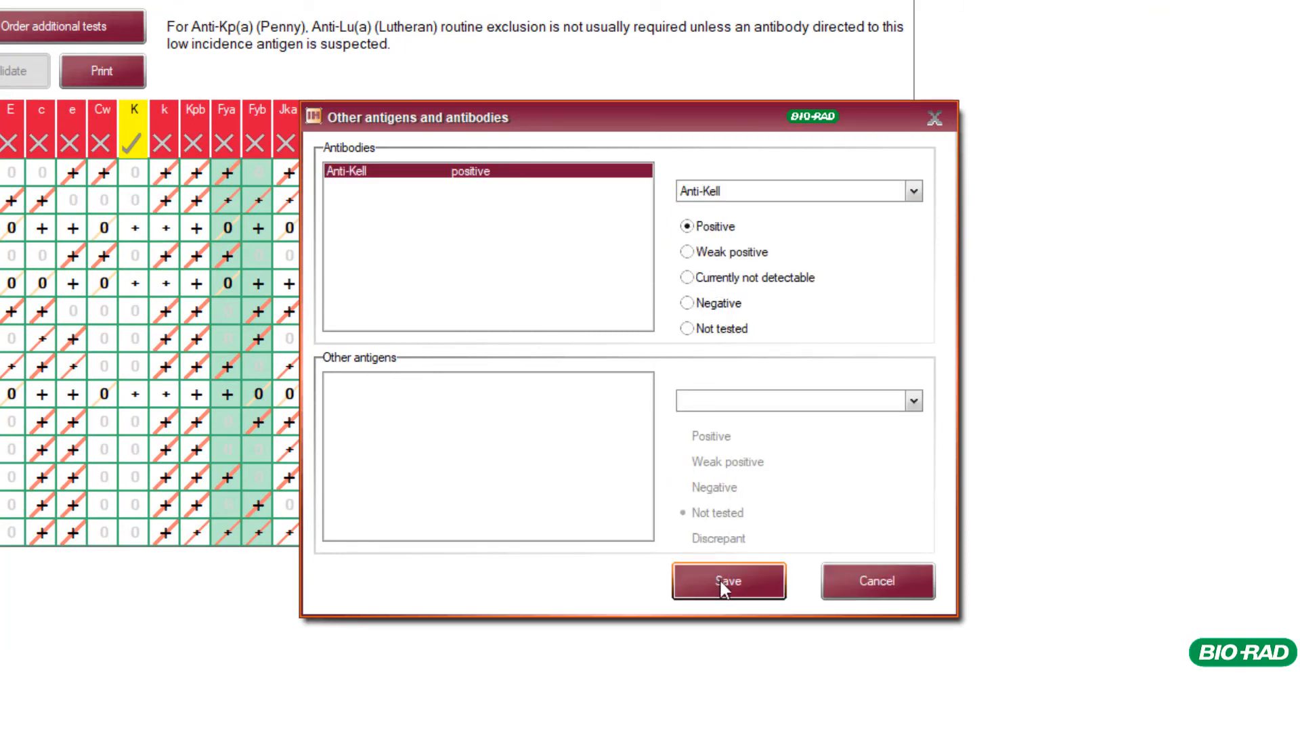
left_click(727, 580)
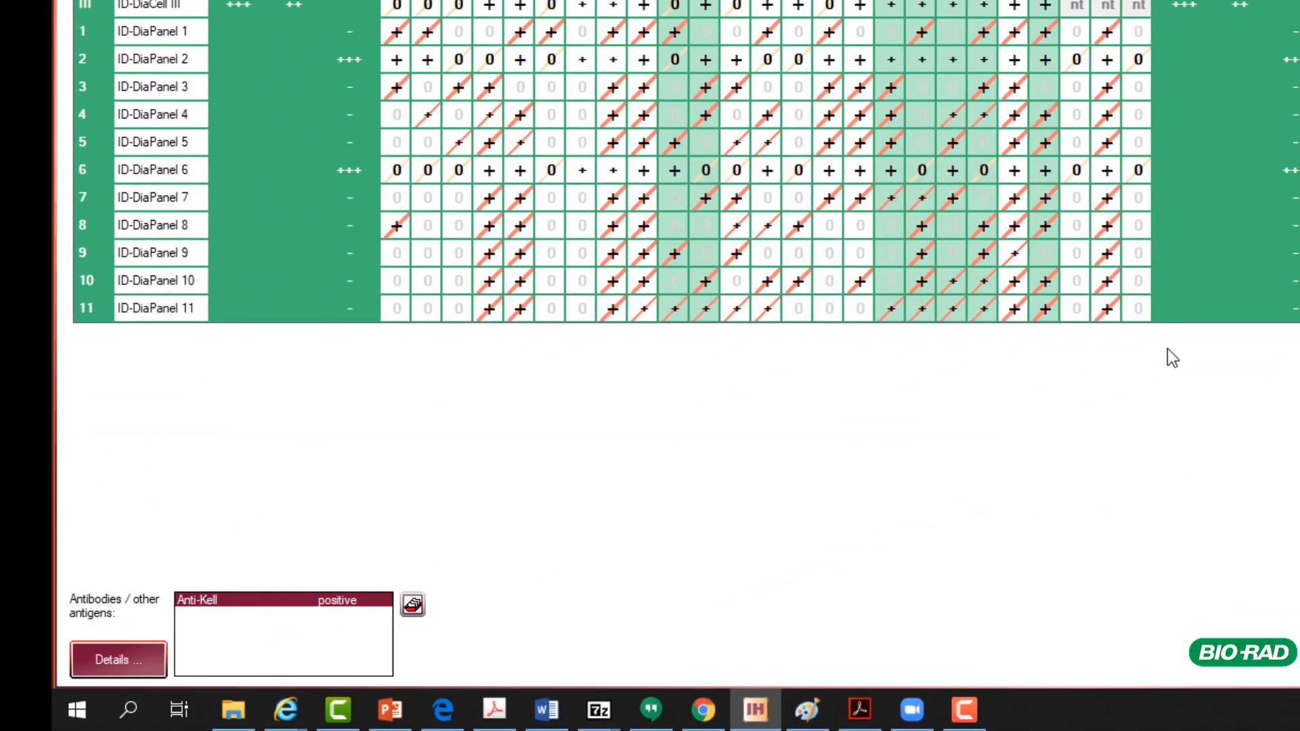
scroll("up", 3)
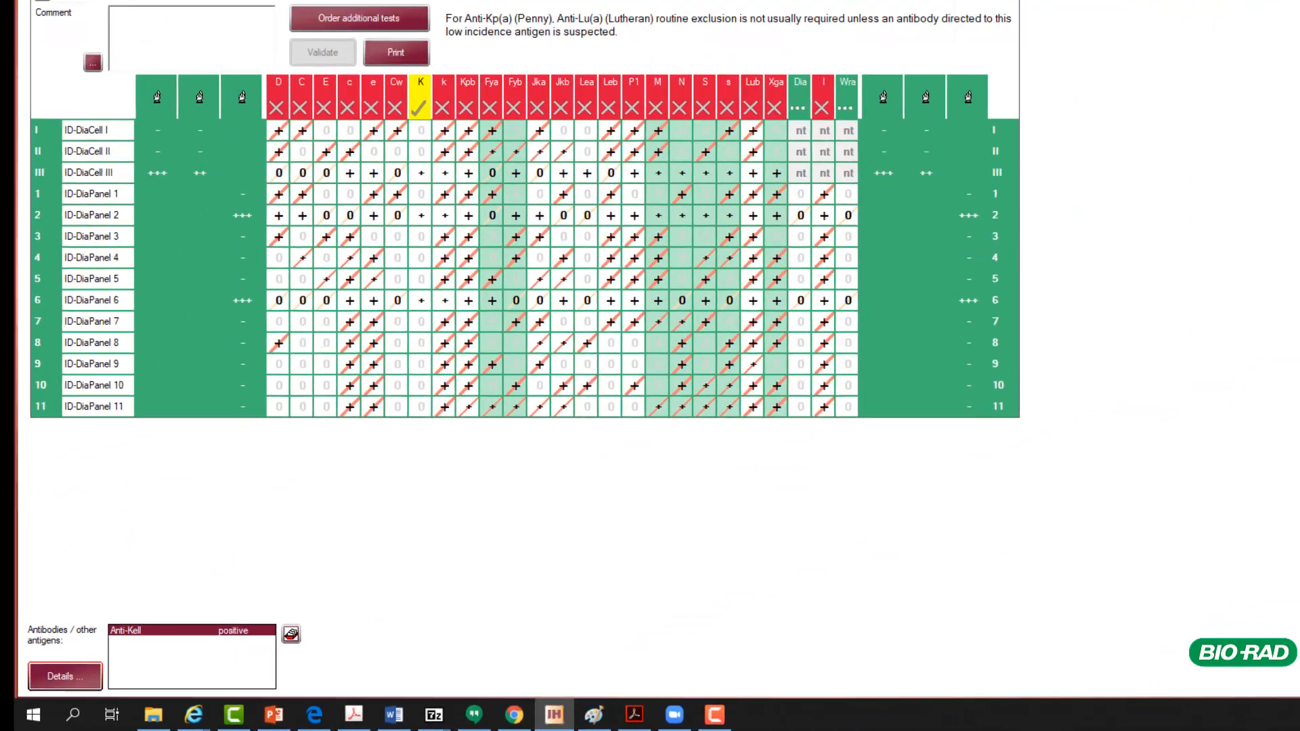